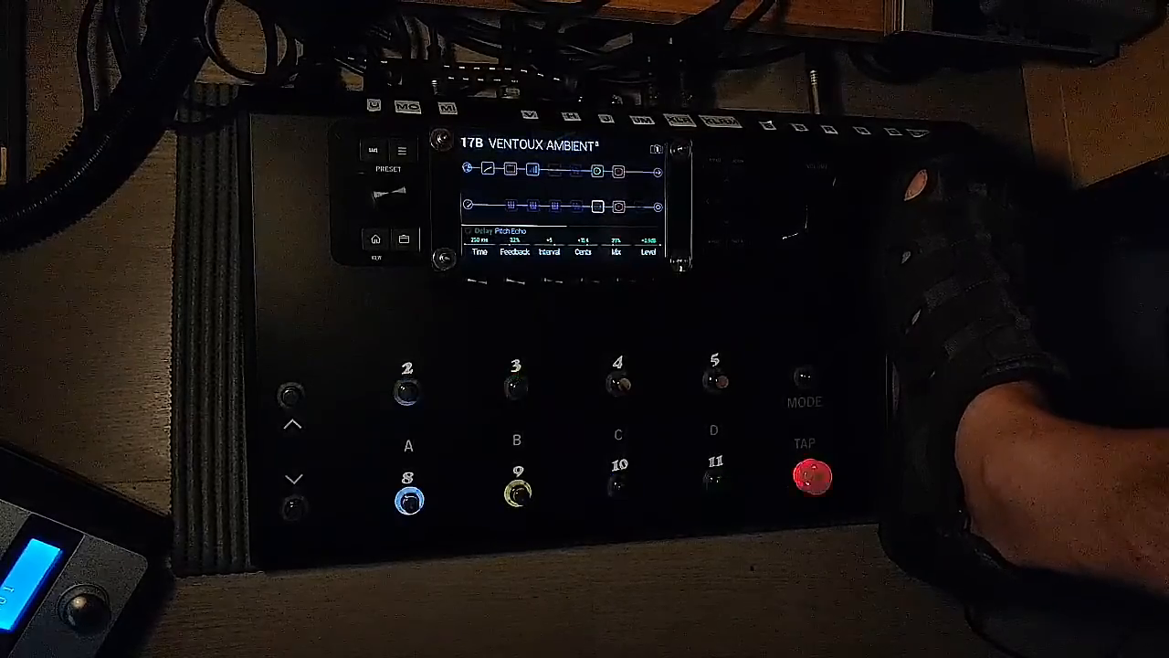
{"action": "left_click", "coordinate": [406, 391]}
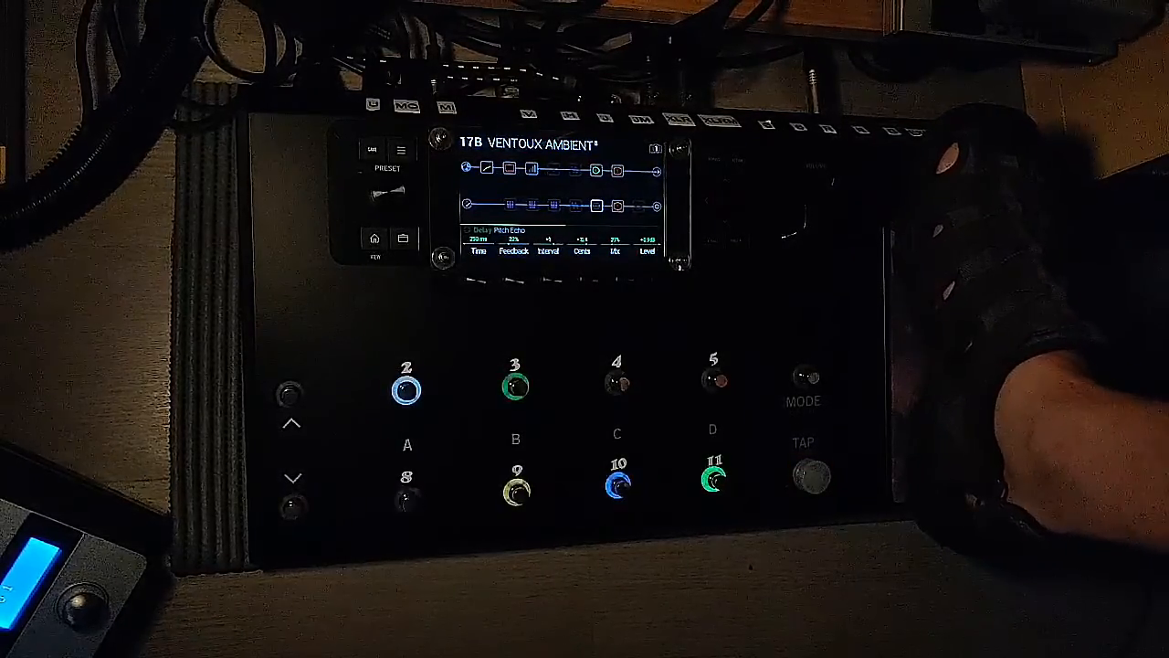
{"action": "left_click", "coordinate": [407, 498]}
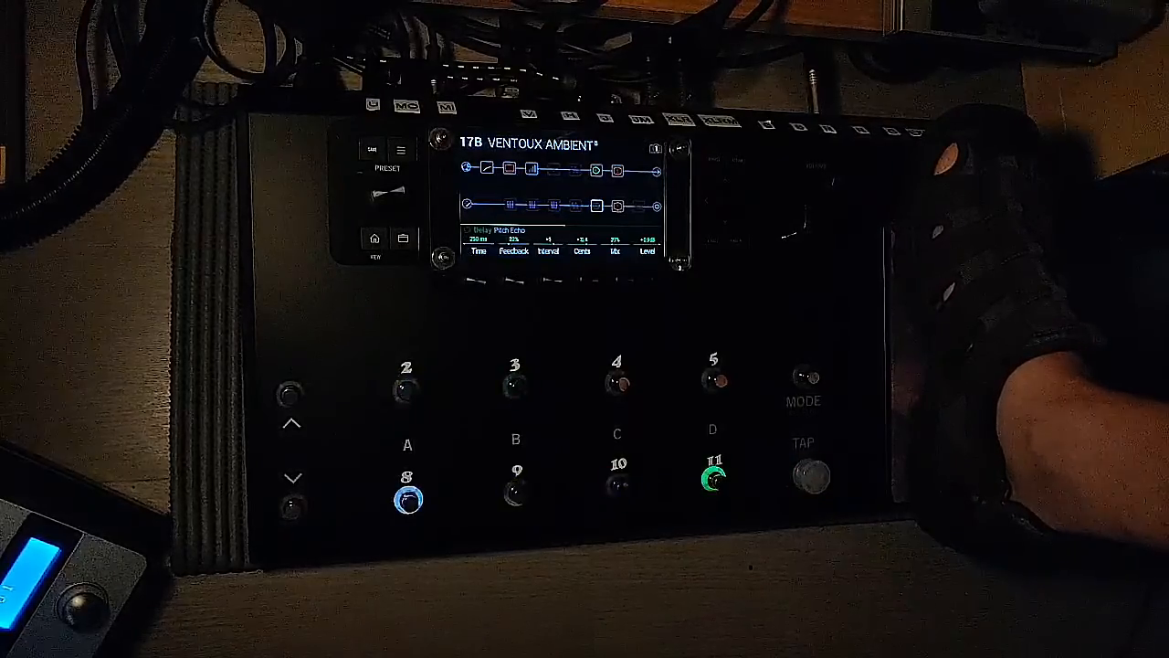
{"action": "left_click", "coordinate": [515, 384]}
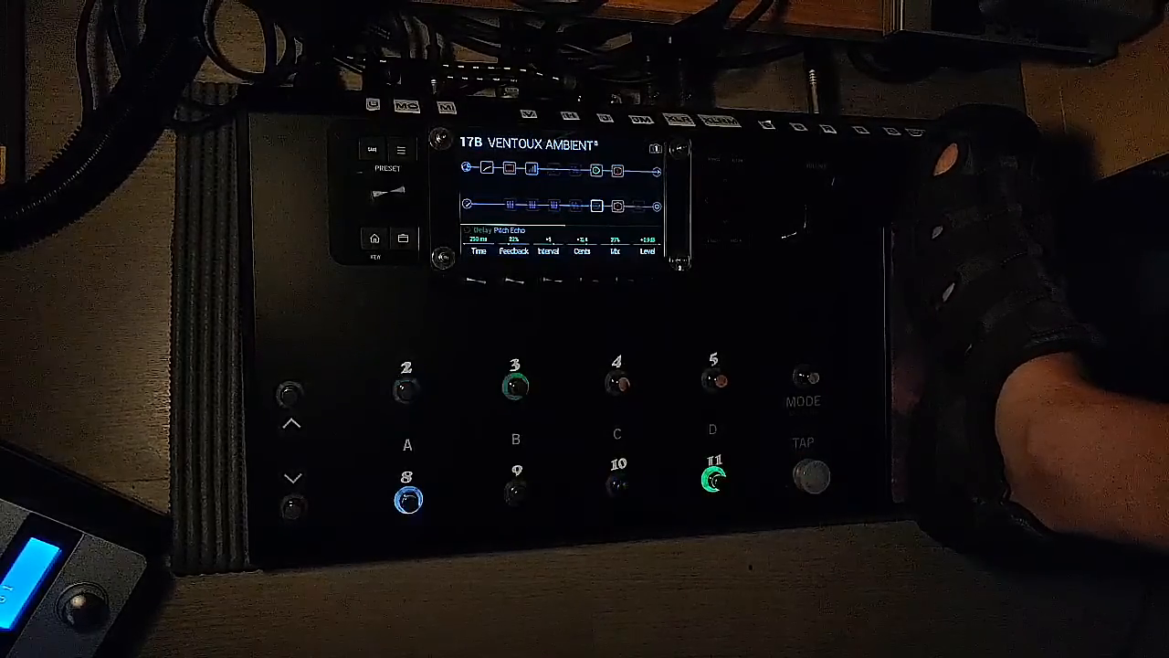
{"action": "left_click", "coordinate": [807, 476]}
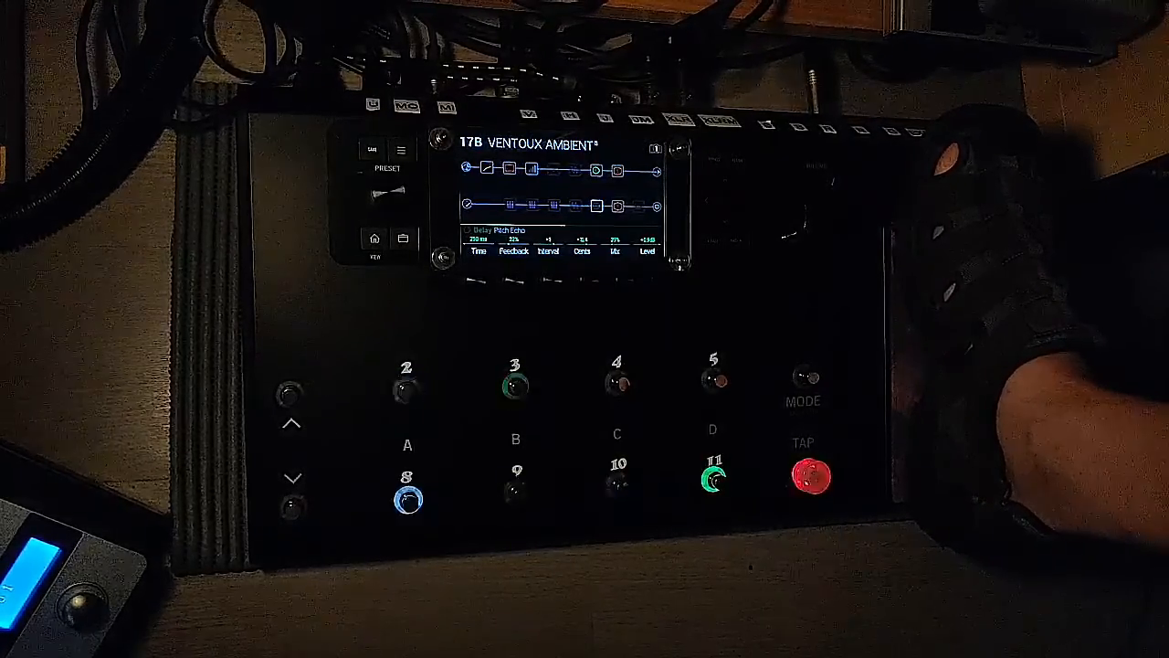